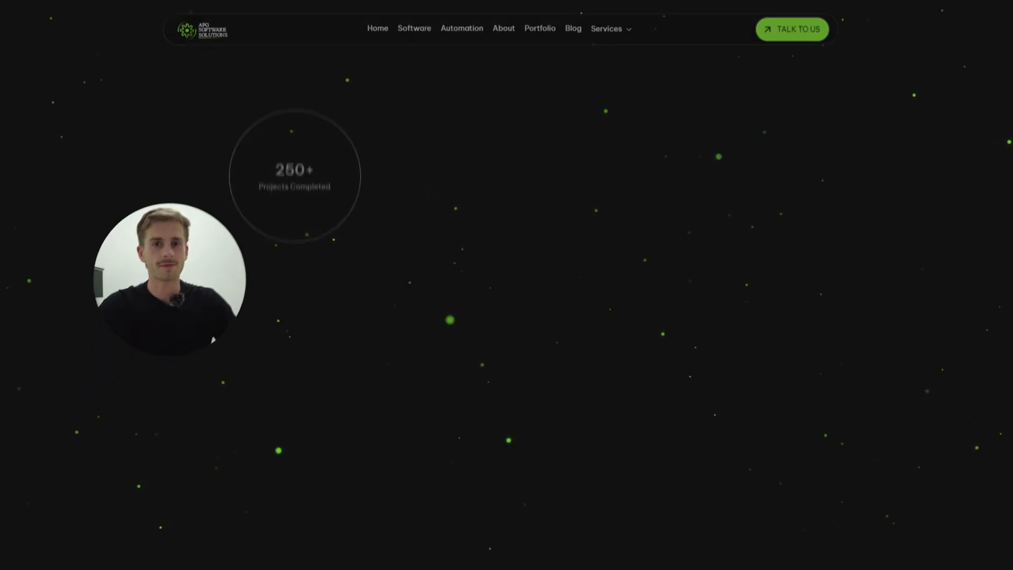
- Open the Page dropdown to list the kit's pages and reusables, including Collapsible sidebar
scroll("down", 3)
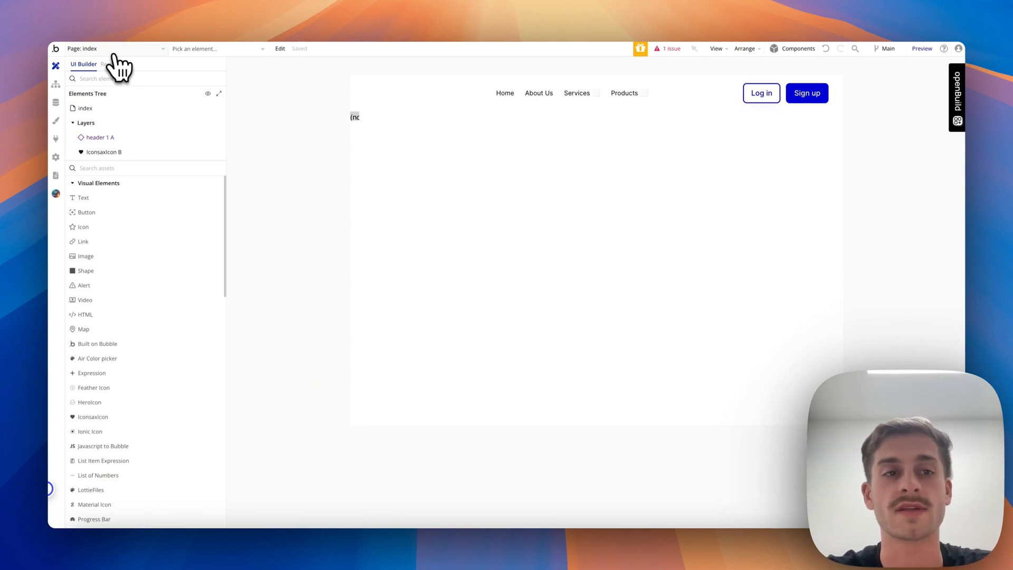
left_click(115, 48)
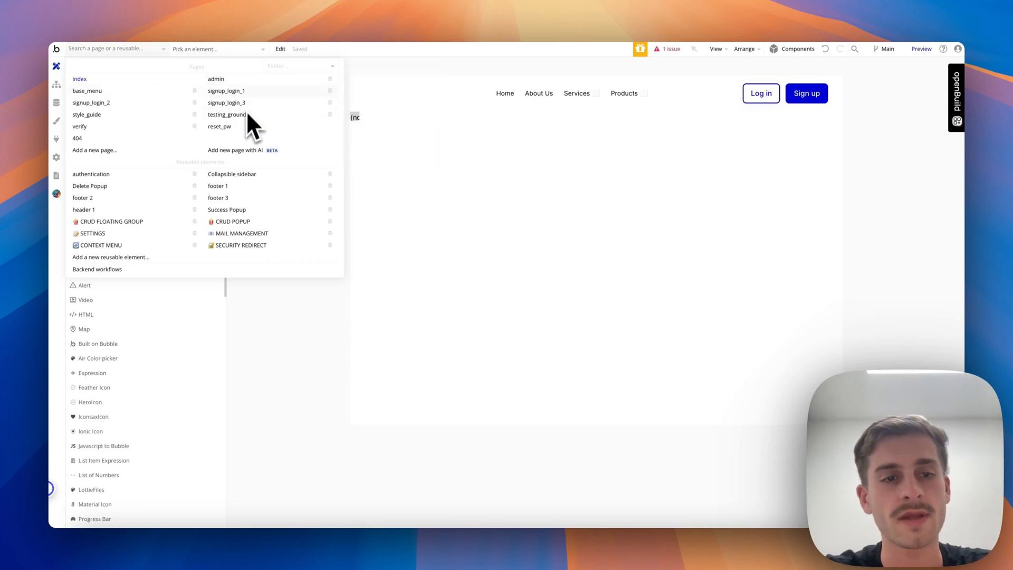
mouse_move(194, 236)
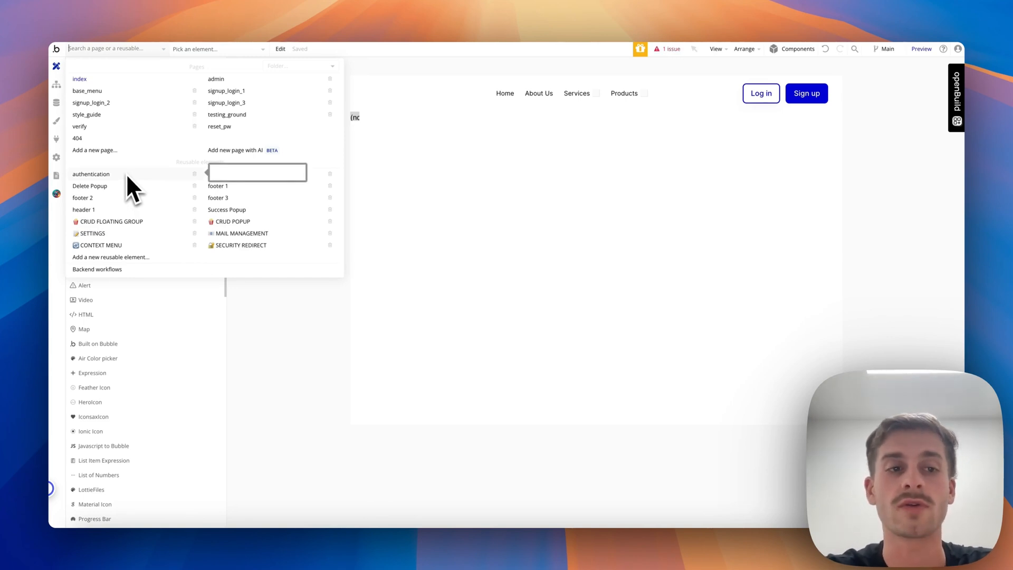
type("Collapsible sidebar")
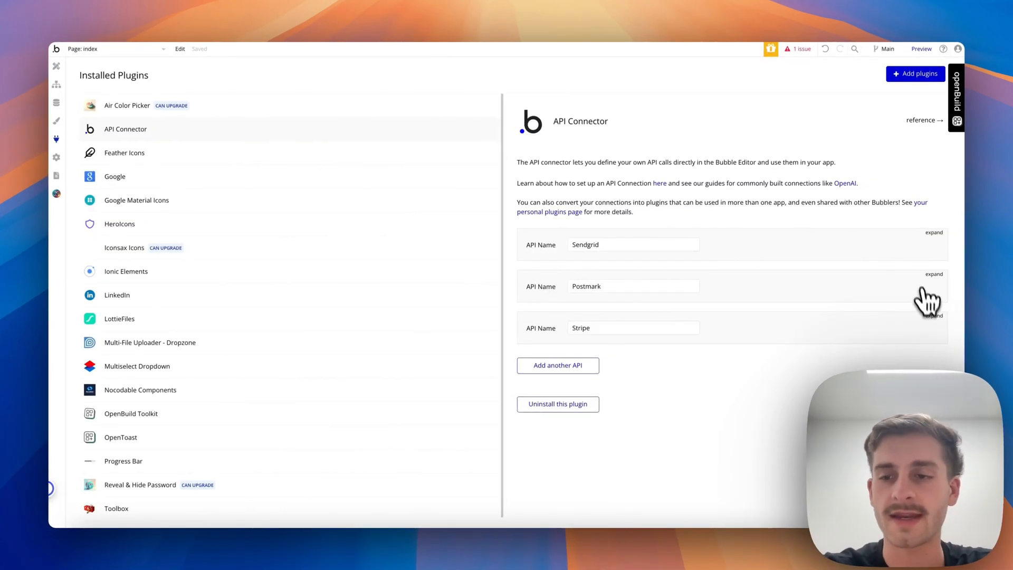
mouse_move(939, 327)
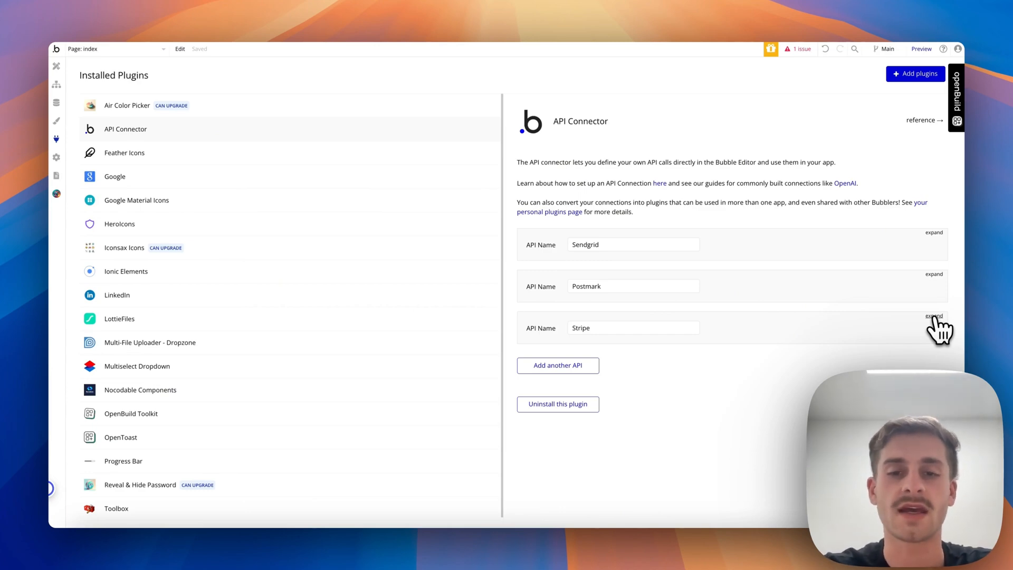
- Expand the Stripe API in API Connector to list its checkout, customer and subscription calls
left_click(935, 316)
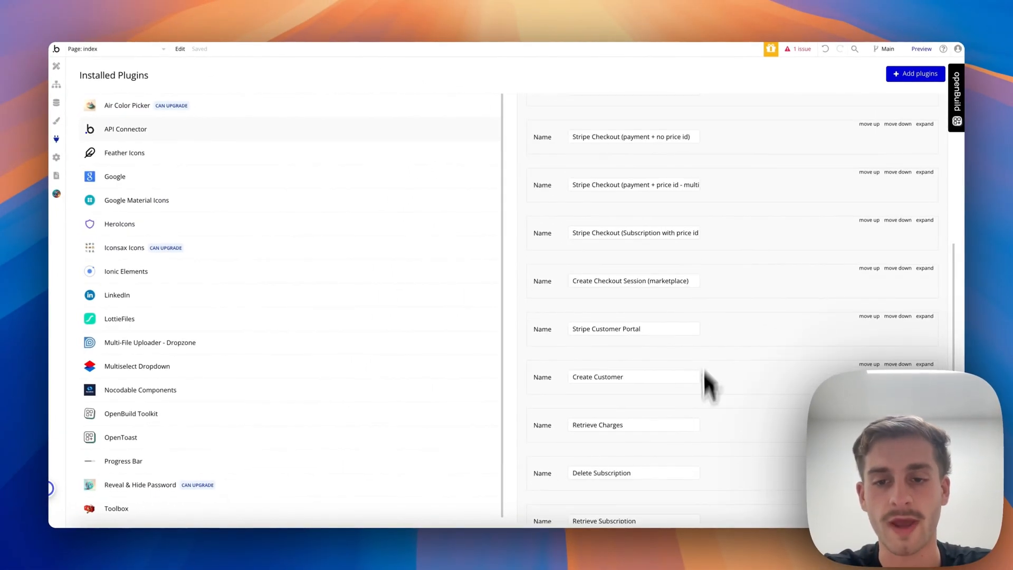
left_click(925, 363)
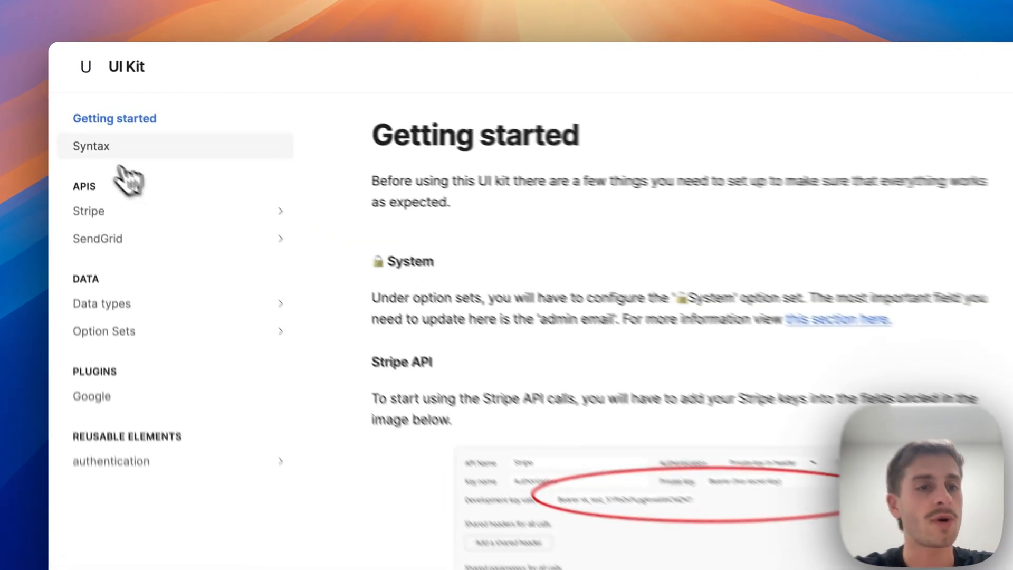
- Read the docs' Syntax page, then browse the Stripe section's API call list
left_click(91, 146)
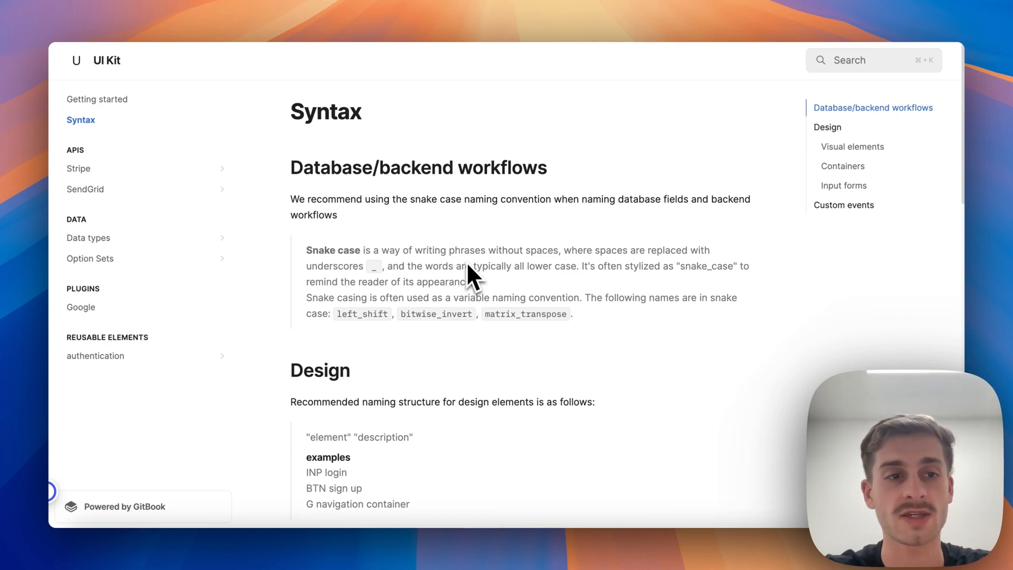
left_click(79, 168)
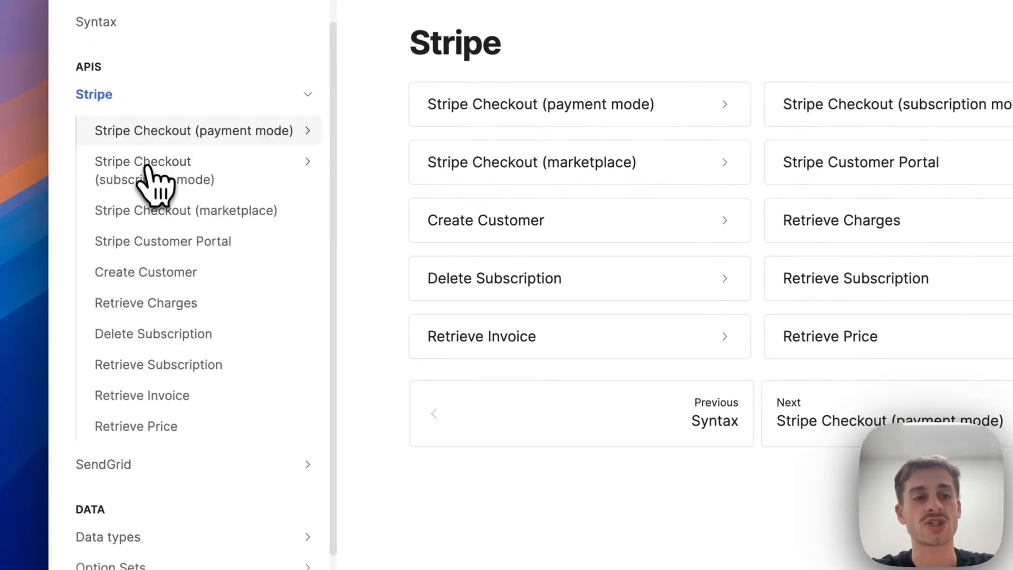
scroll("down", 3)
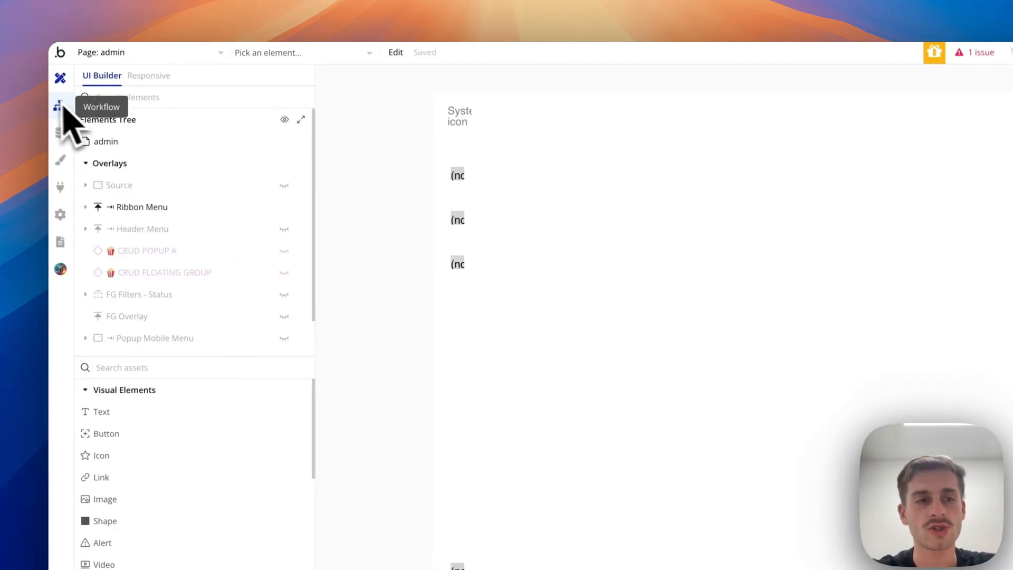
- Open App data and view the All Users table with its three records
left_click(60, 132)
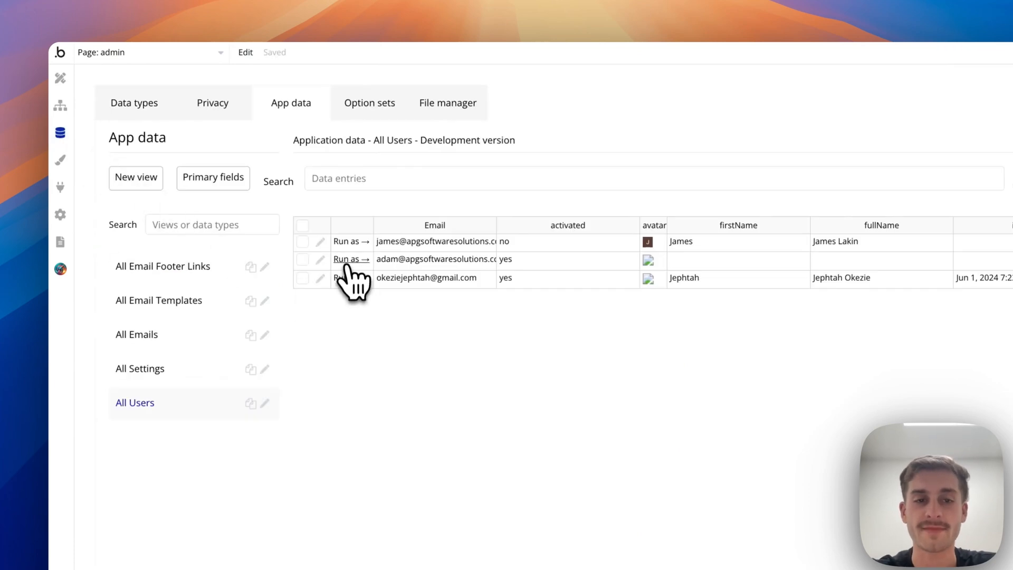
left_click(351, 259)
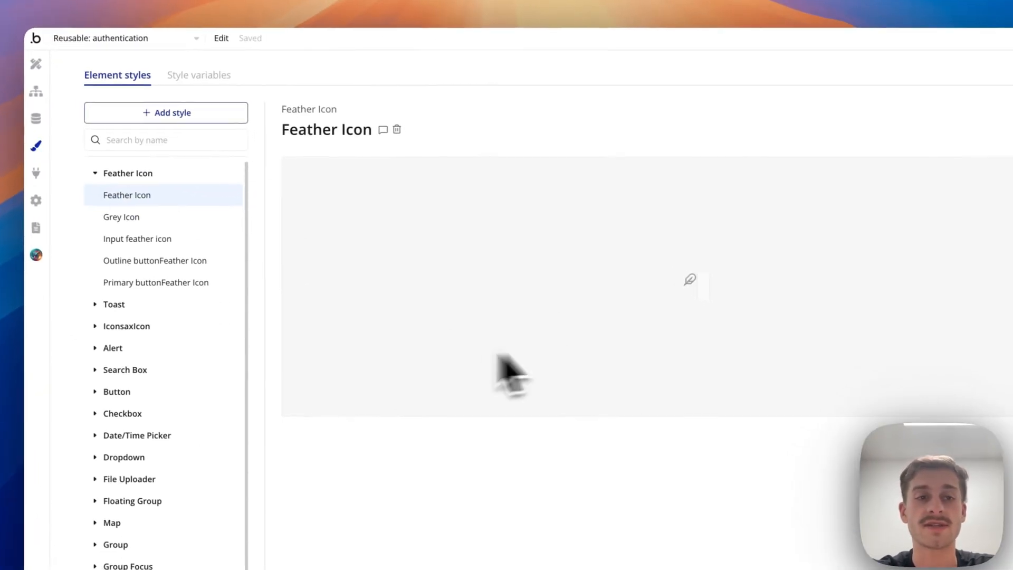
- Browse the Style variables tab, scrolling through default fonts and colour values
left_click(198, 74)
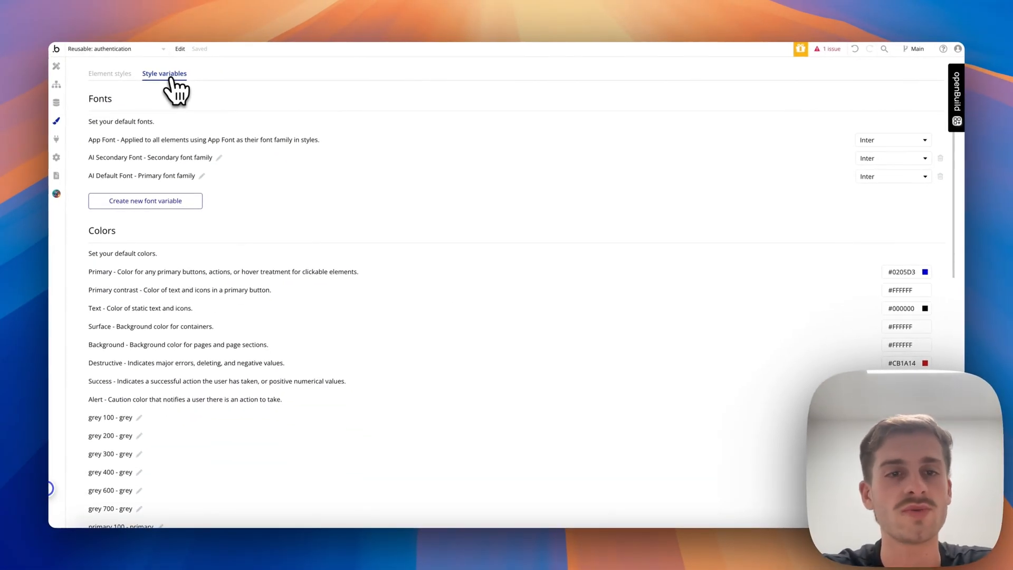
scroll("down", 3)
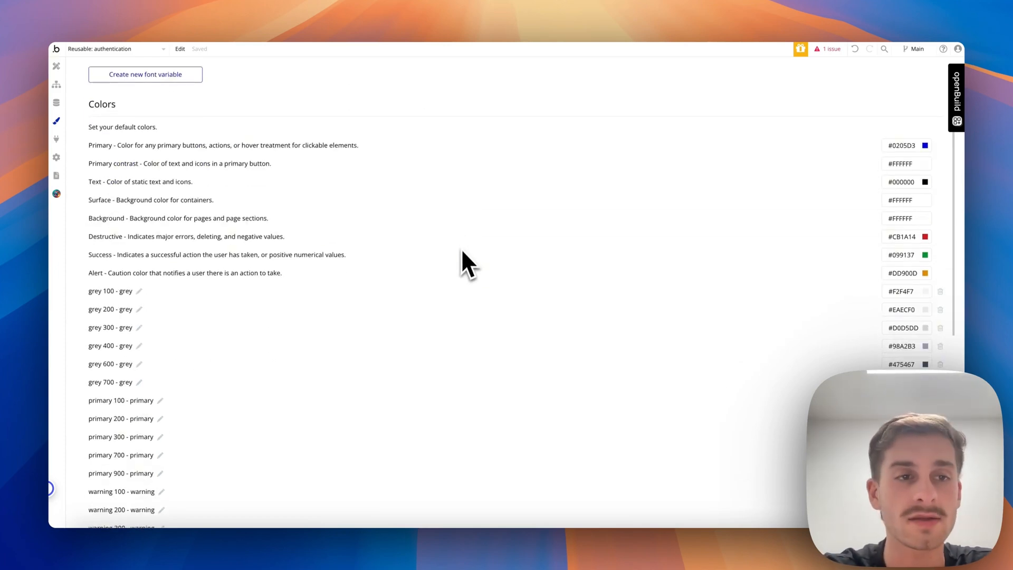
scroll("down", 3)
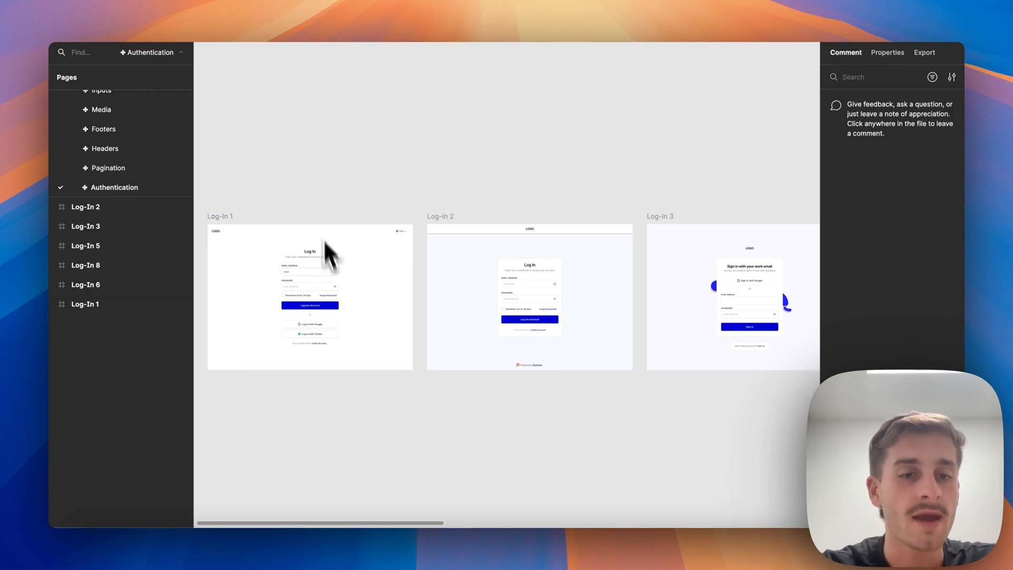
- Select the Log-In 1 frame on Figma's Authentication page
left_click(310, 297)
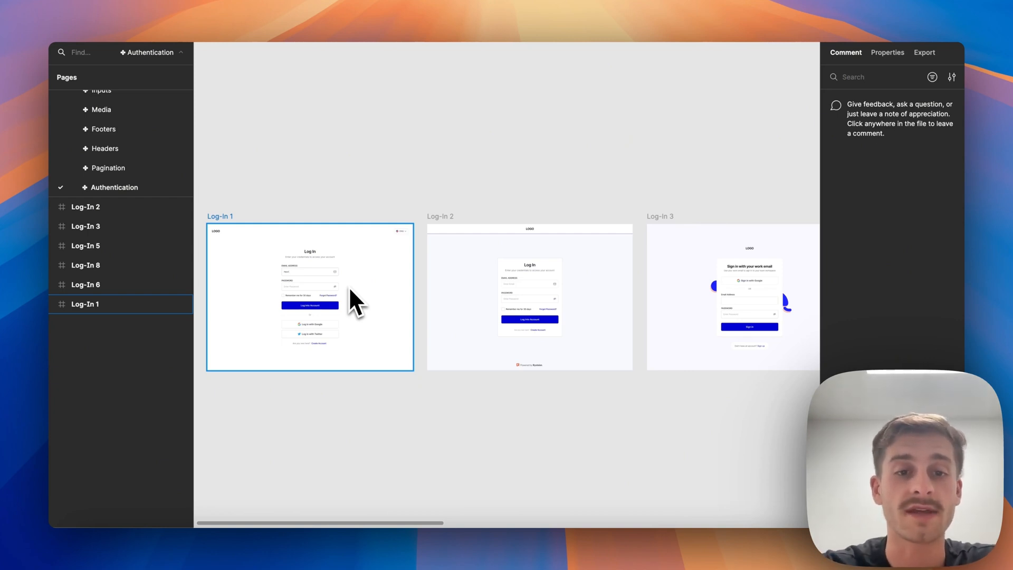
mouse_move(309, 305)
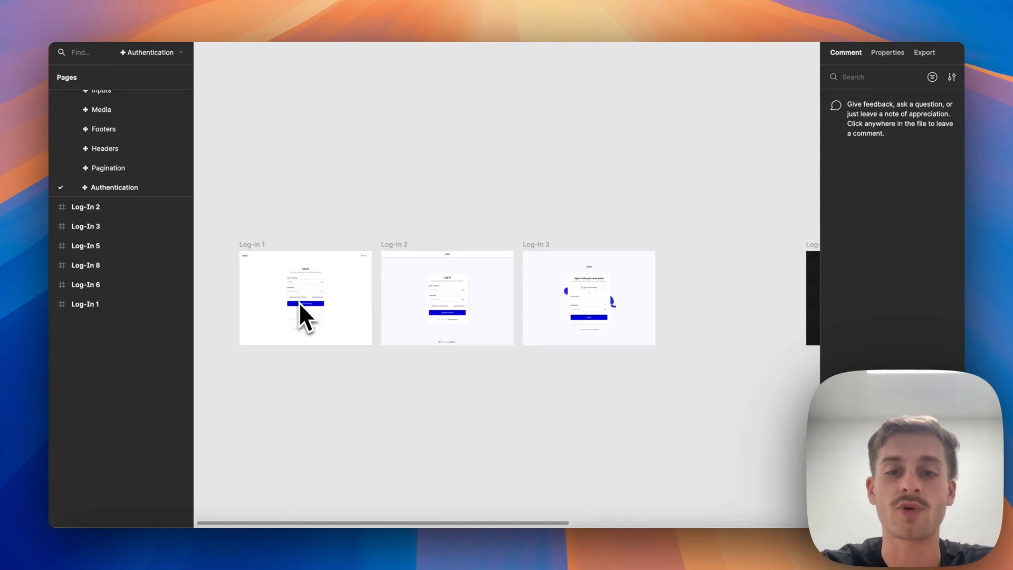
mouse_move(399, 296)
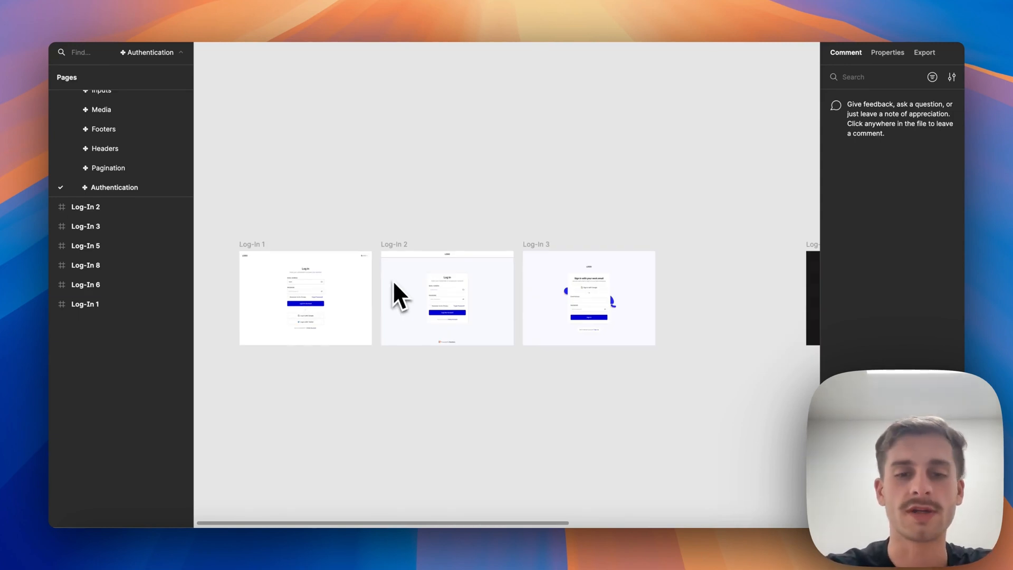